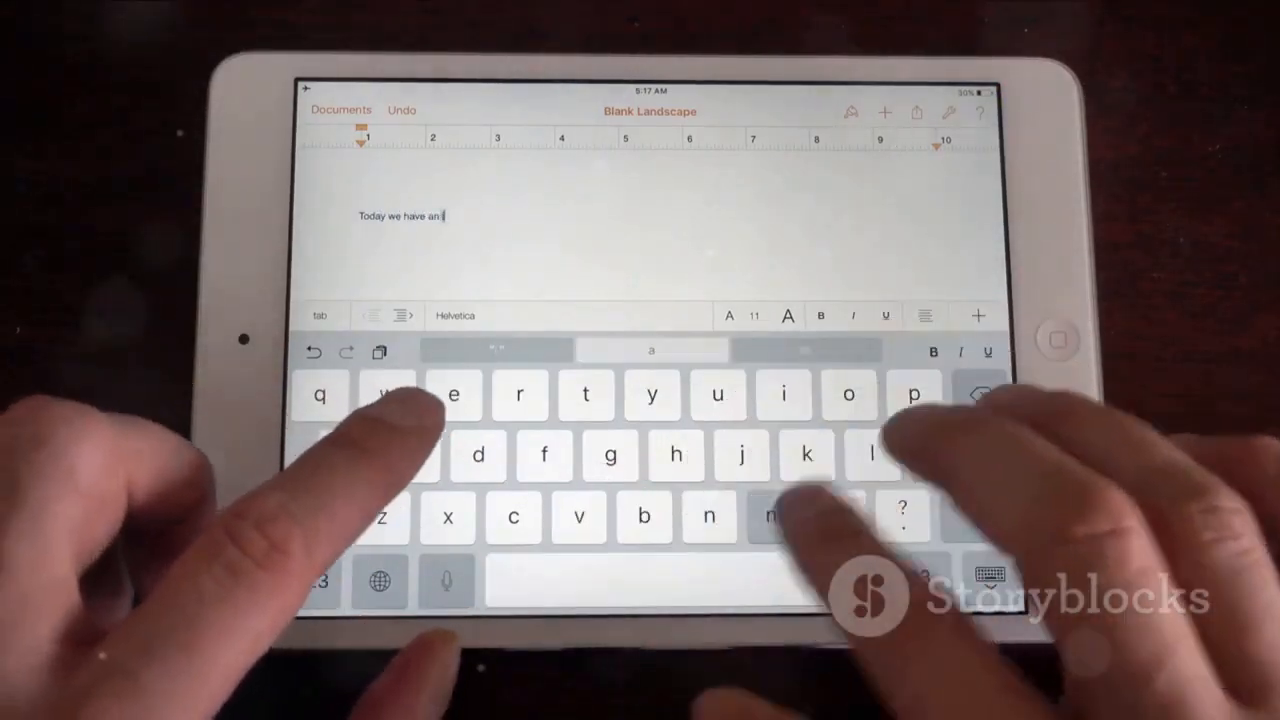
text(important me)
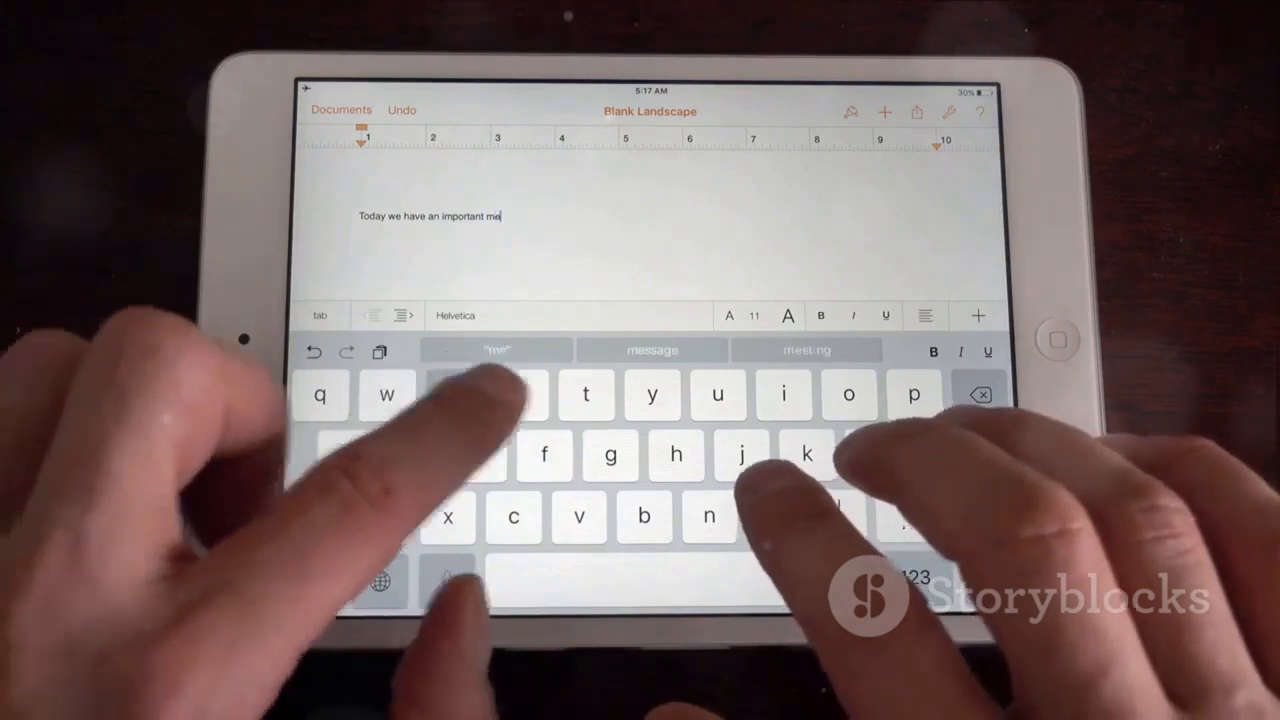